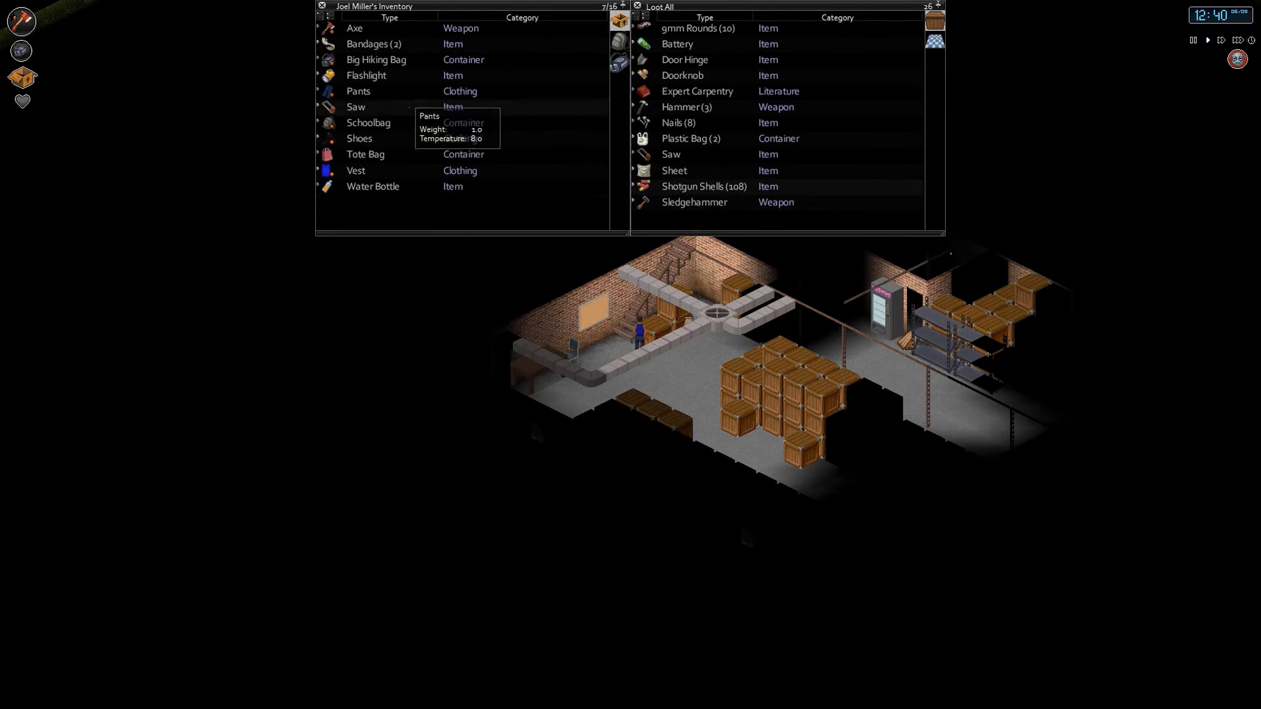
Move the Saw from Joel's inventory into the warehouse container, now listing Saw (2)
{"action": "left_click_drag", "start_coordinate": [355, 106], "coordinate": [682, 216]}
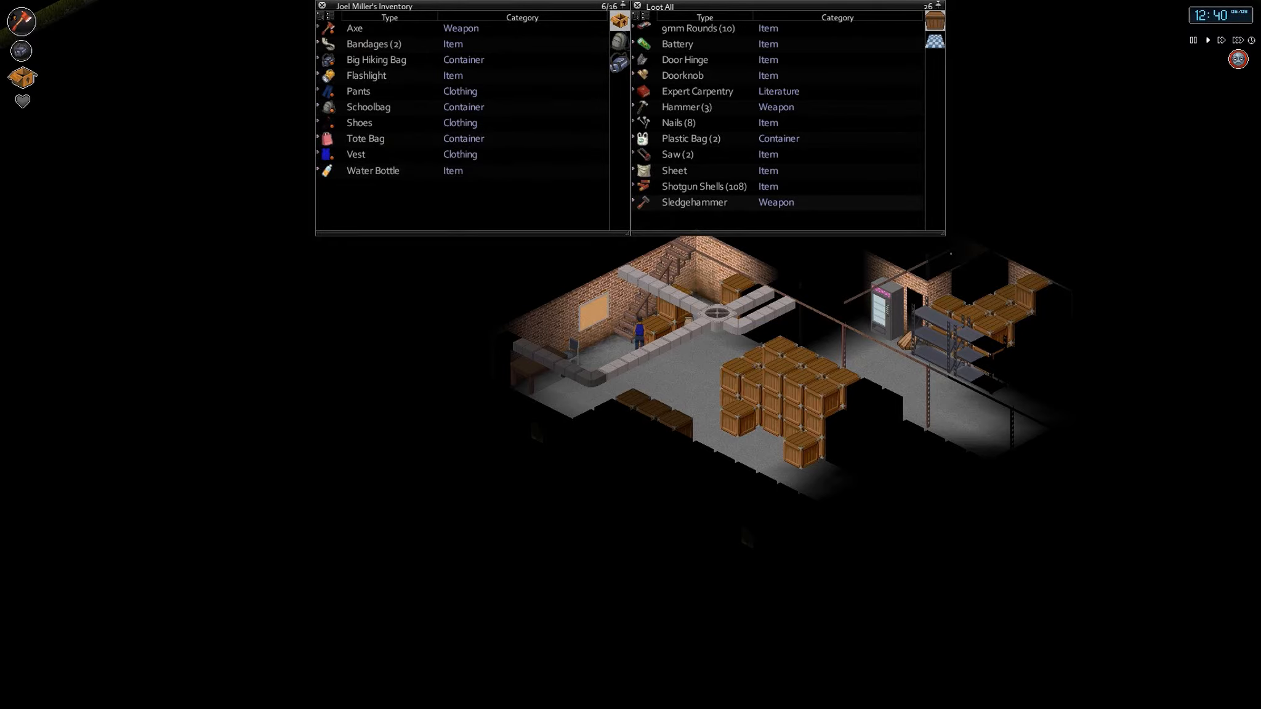
{"action": "mouse_move", "coordinate": [678, 122]}
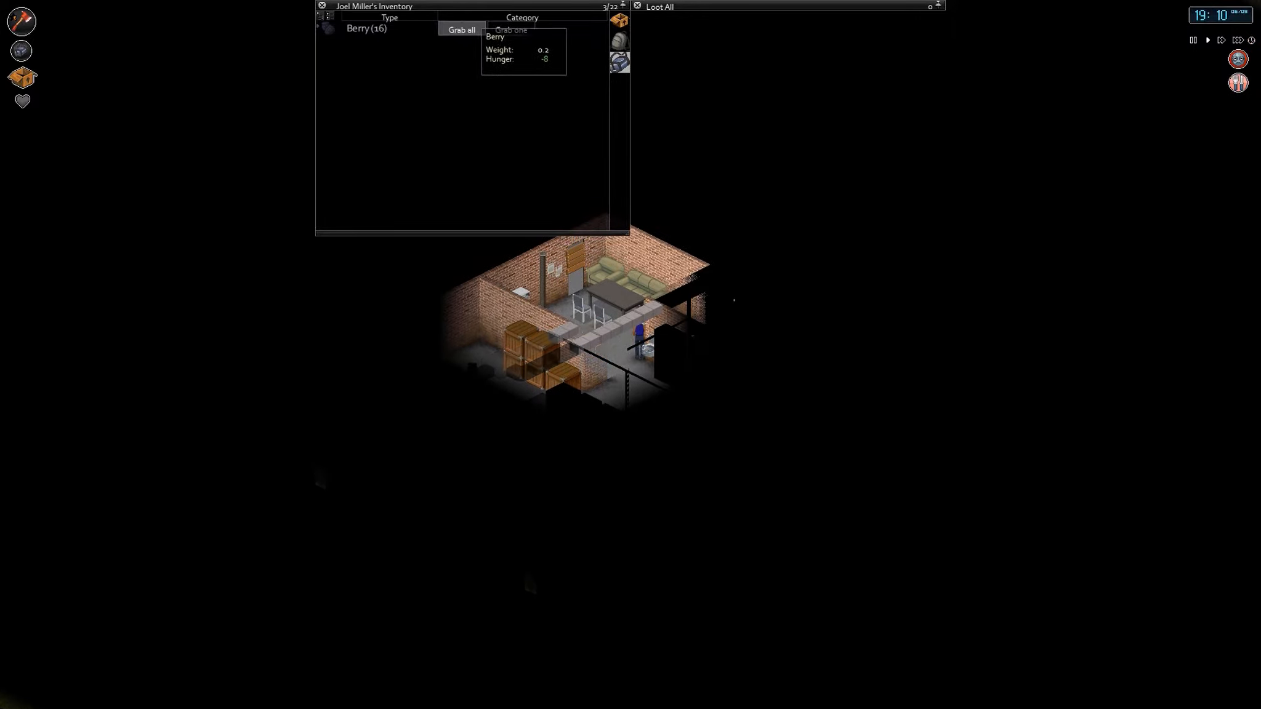
Sleep on the break room couch, confirming 'yes' in the sleep prompt
{"action": "left_click", "coordinate": [510, 30]}
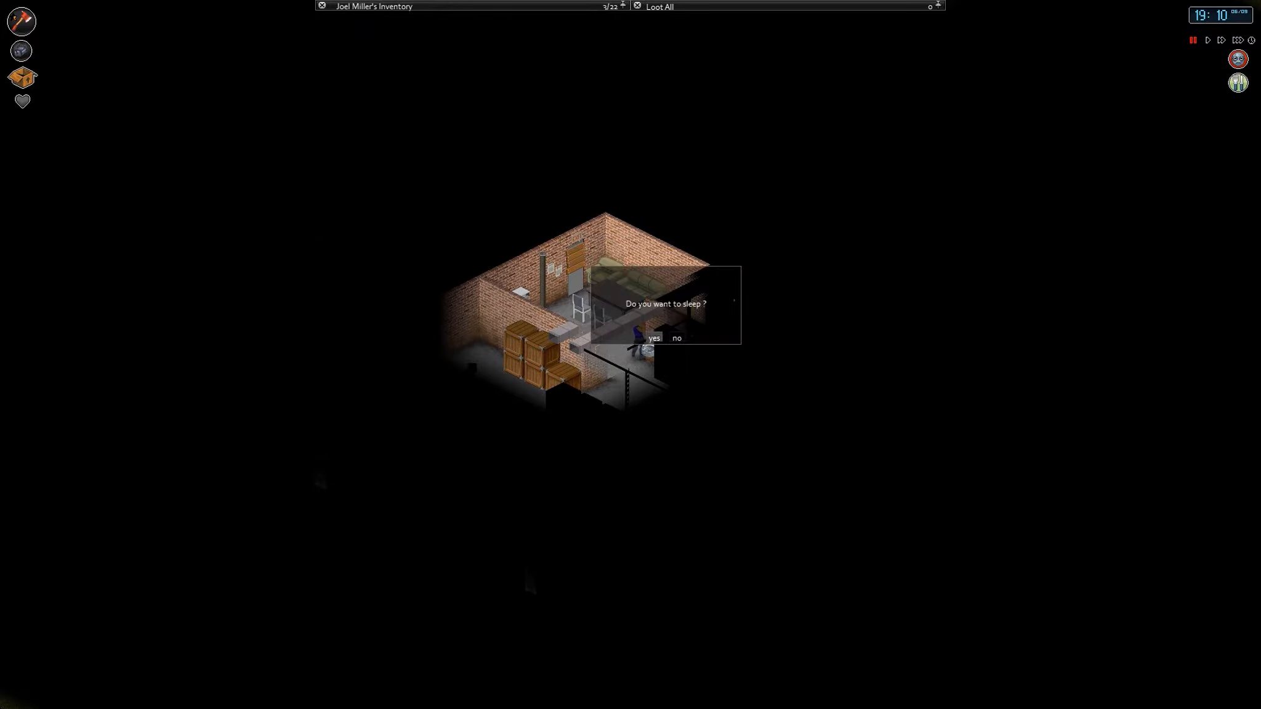
{"action": "left_click", "coordinate": [653, 337]}
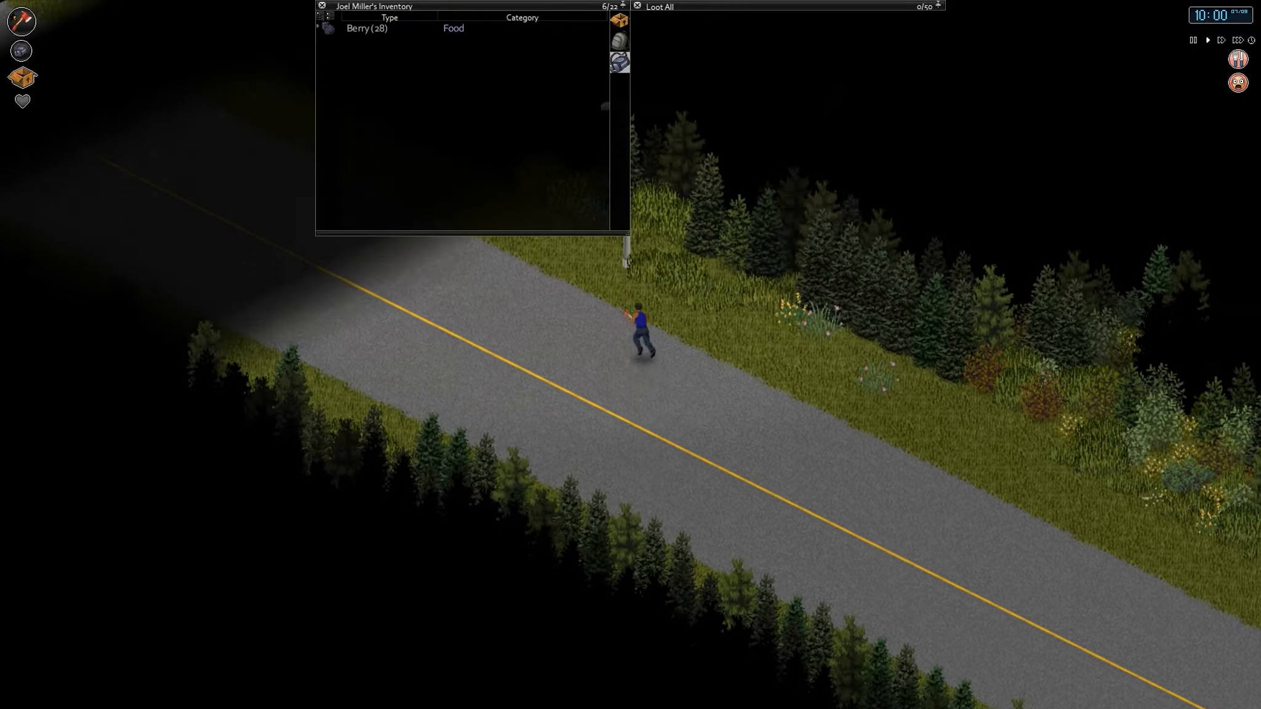
Eat one berry from the stack, leaving Berry (27) in the inventory
{"action": "right_click", "coordinate": [366, 28]}
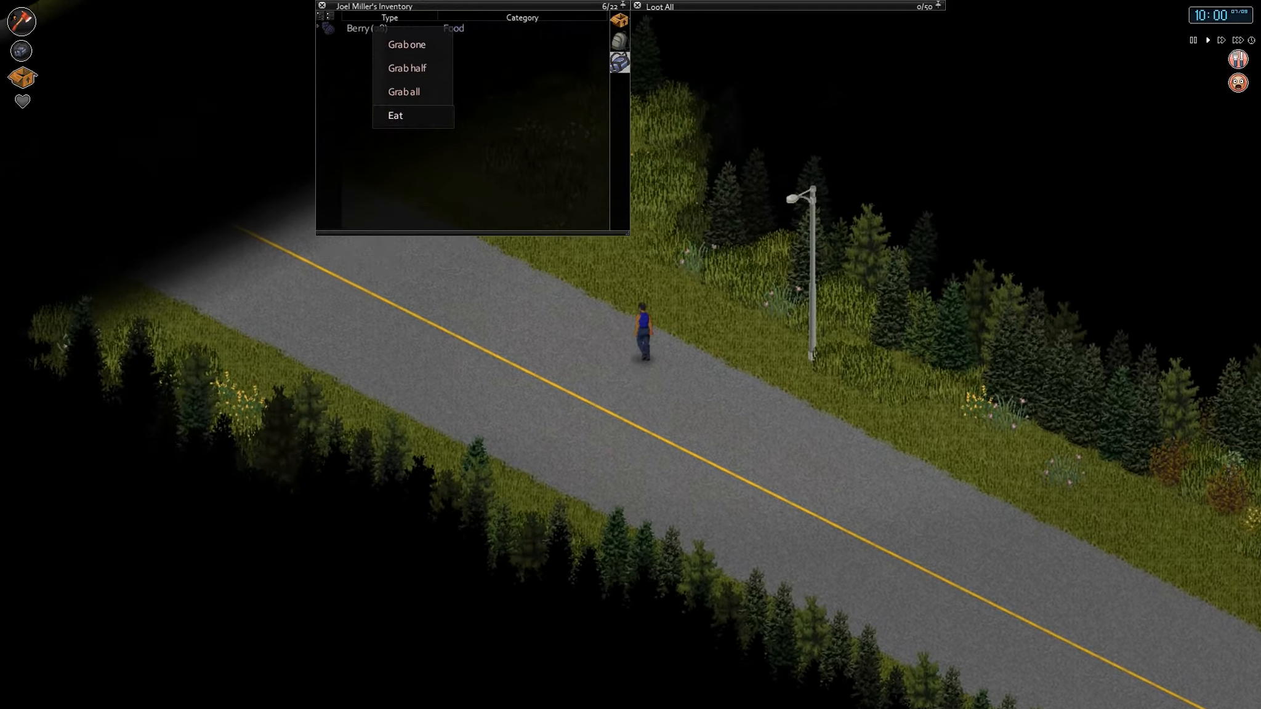
{"action": "left_click", "coordinate": [396, 114]}
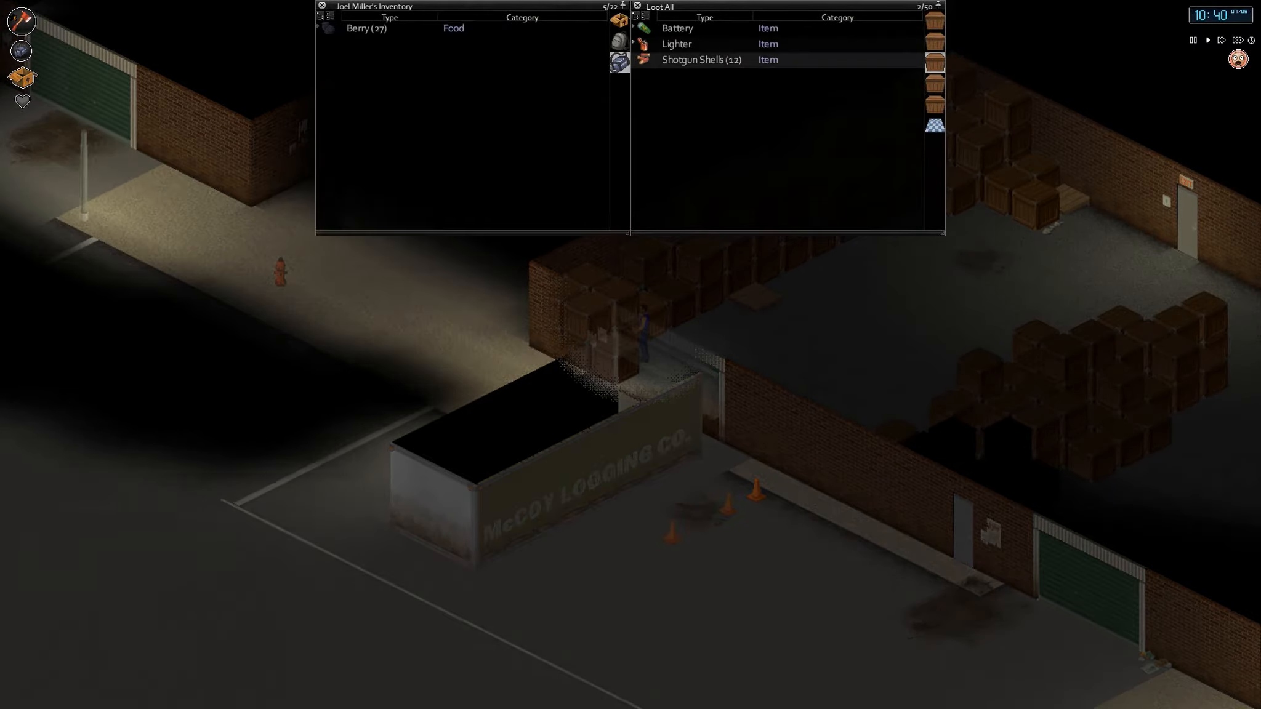
Take the shotgun shells, nails and carrot seeds packet from the warehouse crates
{"action": "left_click_drag", "start_coordinate": [700, 59], "coordinate": [402, 44]}
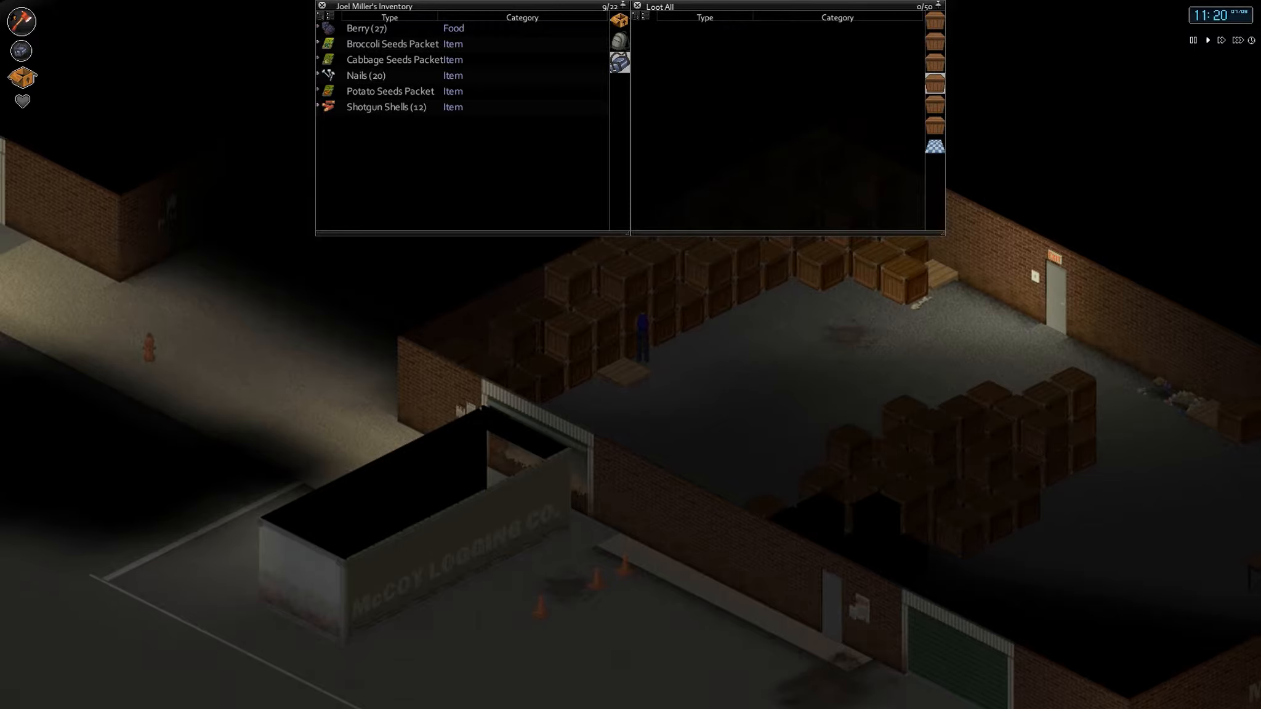
{"action": "left_click_drag", "start_coordinate": [366, 75], "coordinate": [695, 64]}
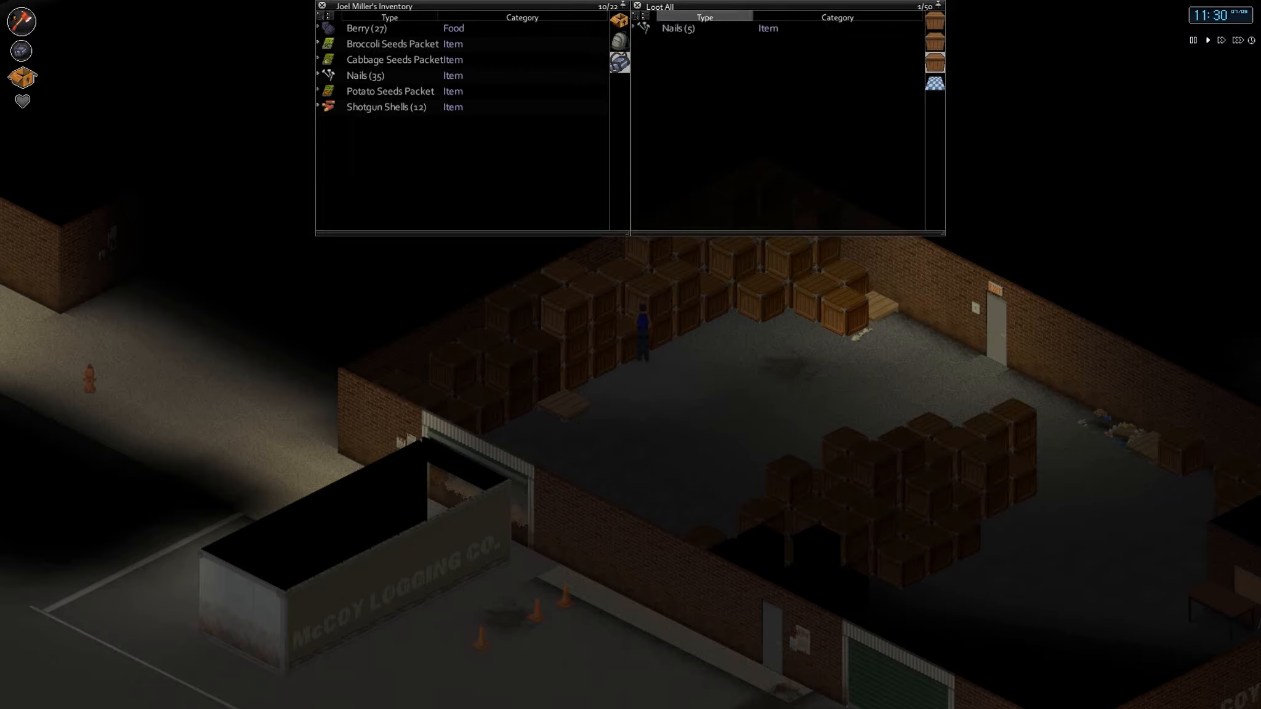
{"action": "left_click", "coordinate": [678, 28]}
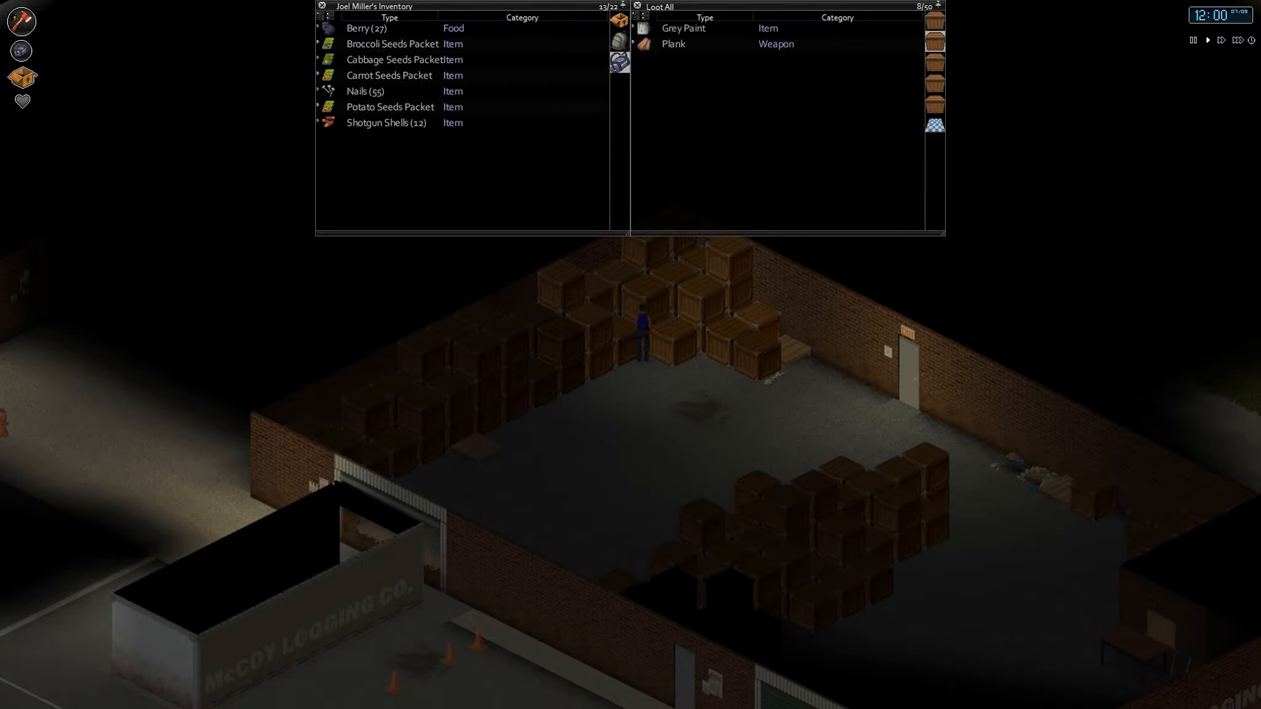
{"action": "left_click", "coordinate": [659, 6]}
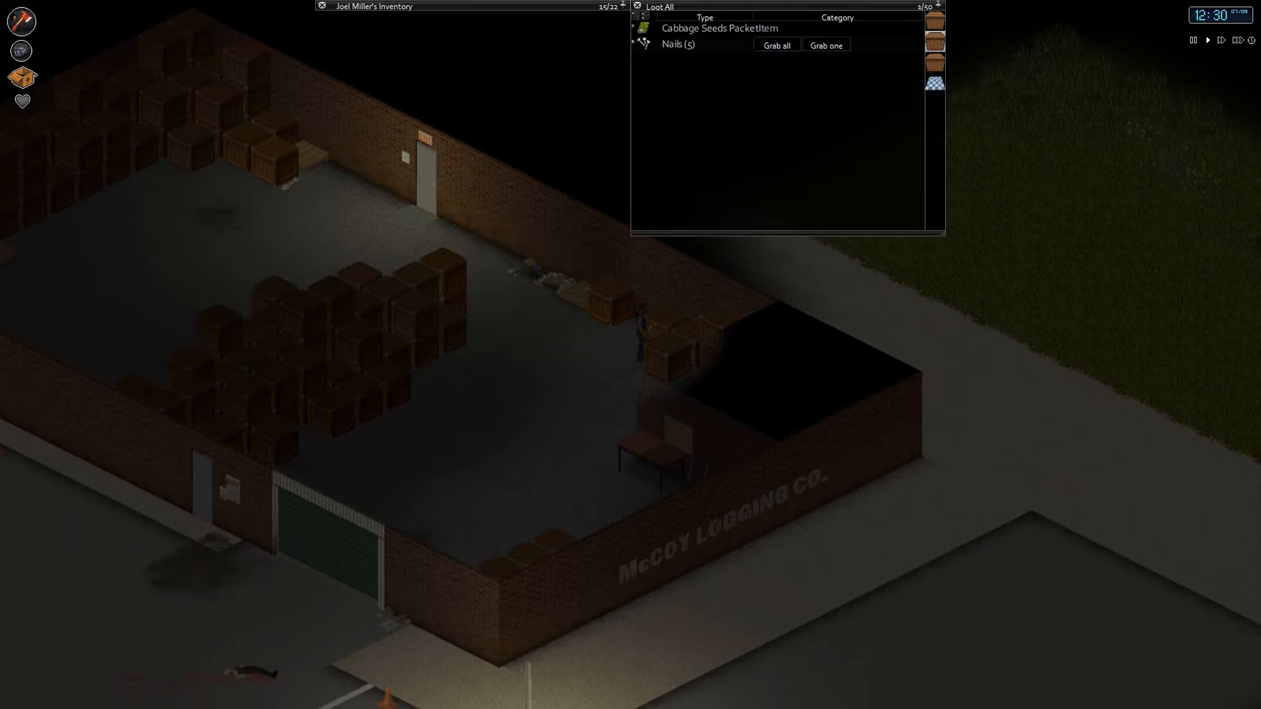
Grab all the nails from the second warehouse crate, reaching 111 carried nails
{"action": "left_click", "coordinate": [774, 44]}
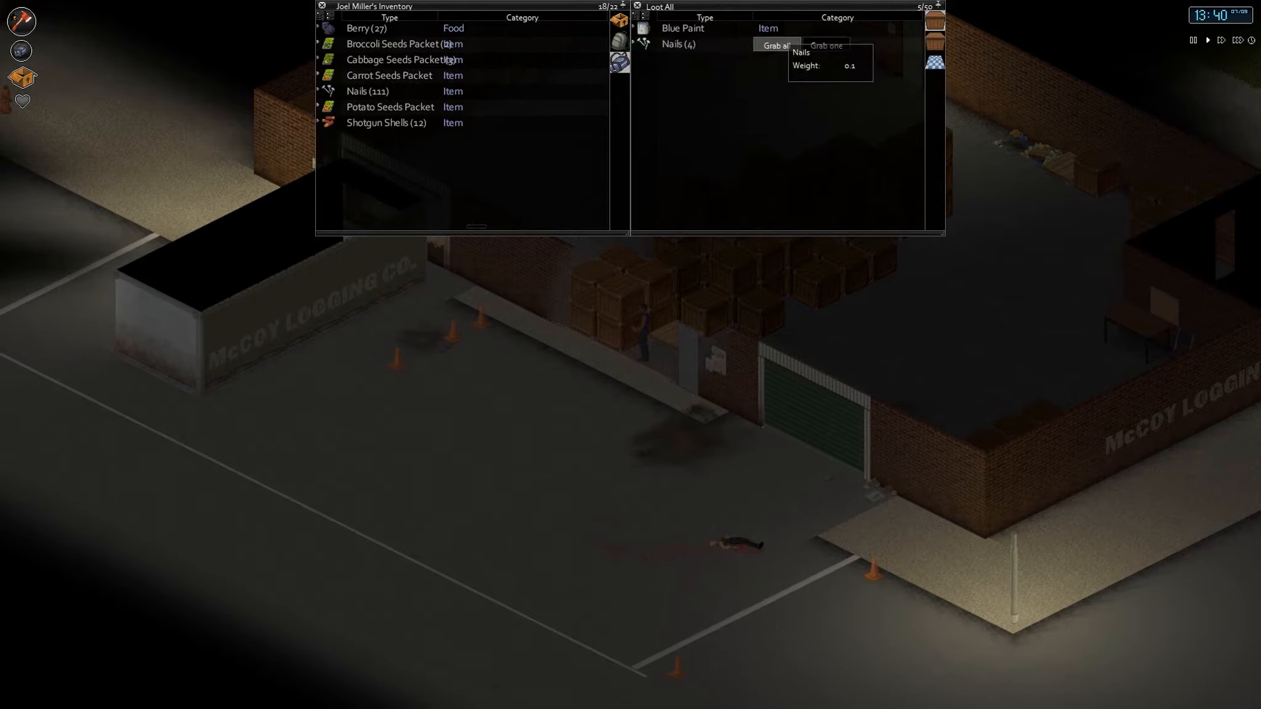
Take the crate's remaining nails and move them into the smaller carried bag
{"action": "left_click", "coordinate": [775, 44]}
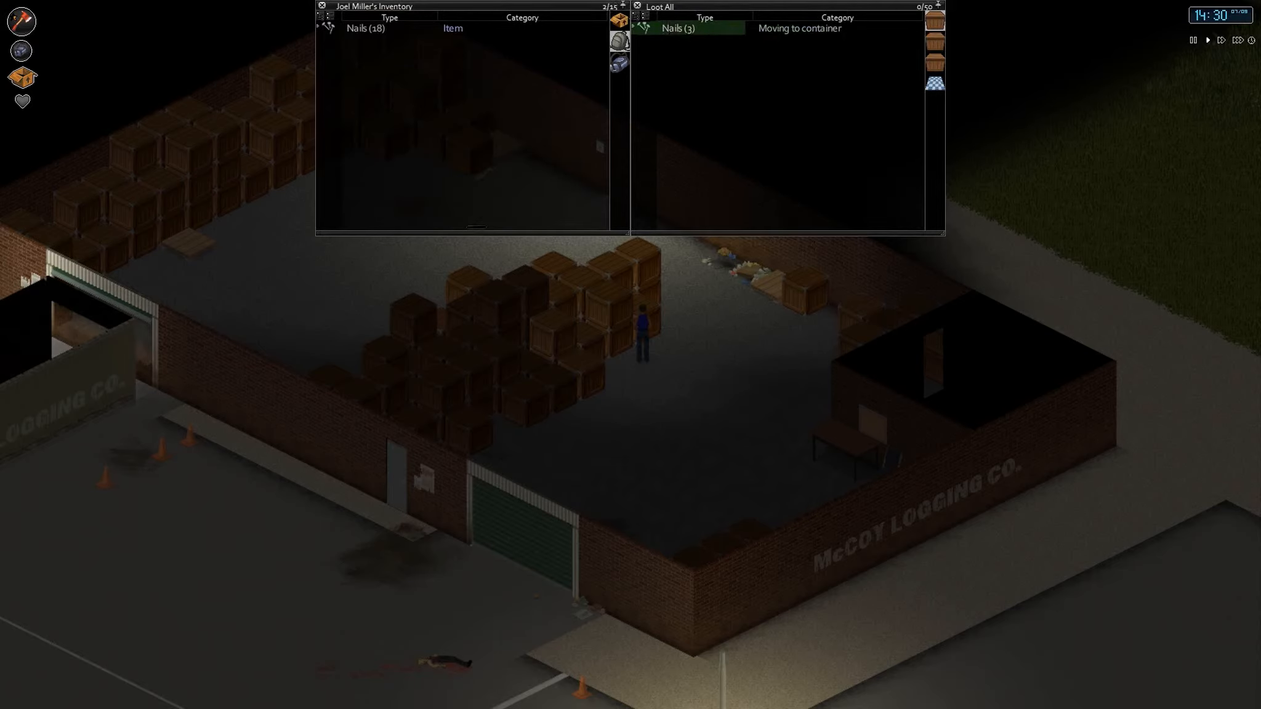
{"action": "left_click", "coordinate": [678, 28]}
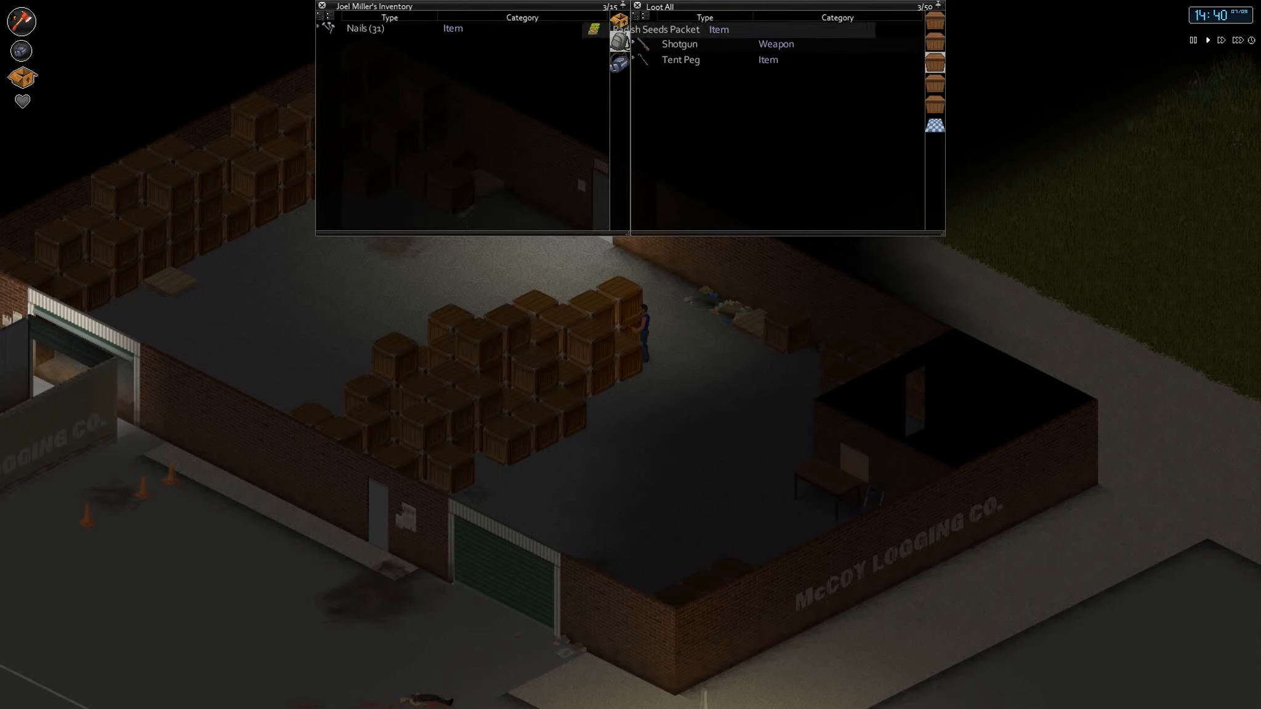
{"action": "mouse_move", "coordinate": [706, 28]}
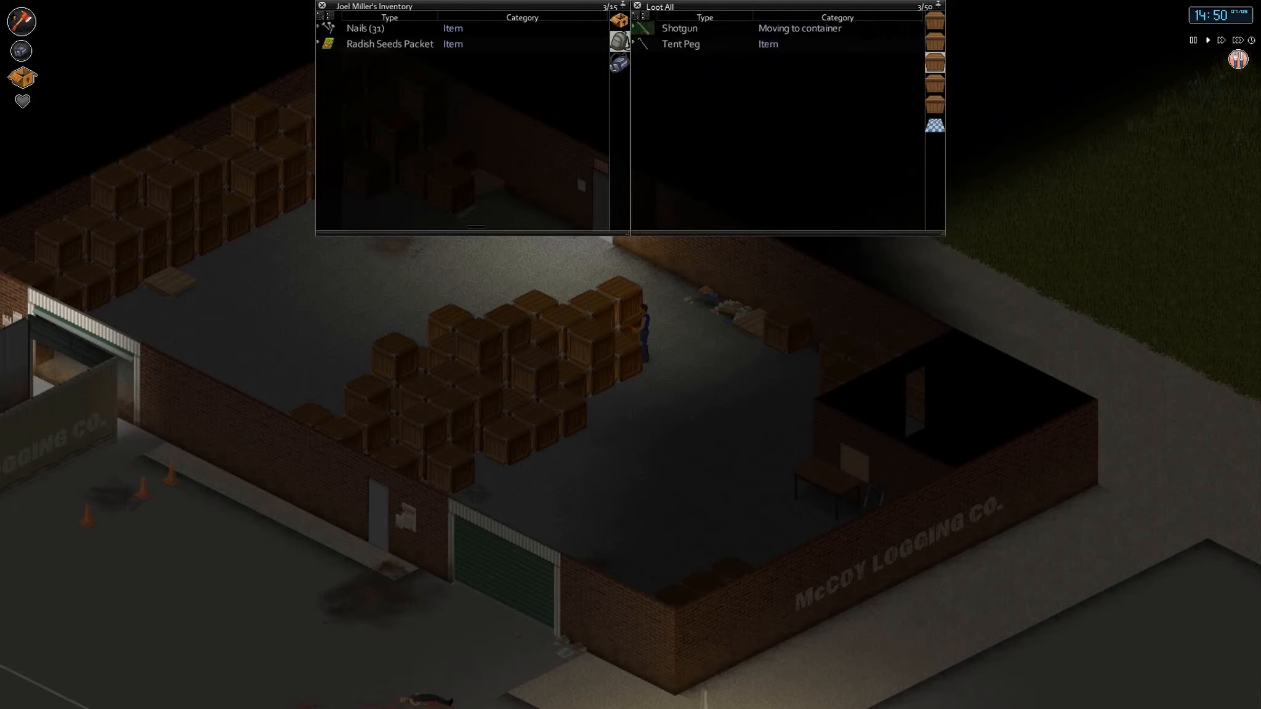
{"action": "mouse_move", "coordinate": [678, 29]}
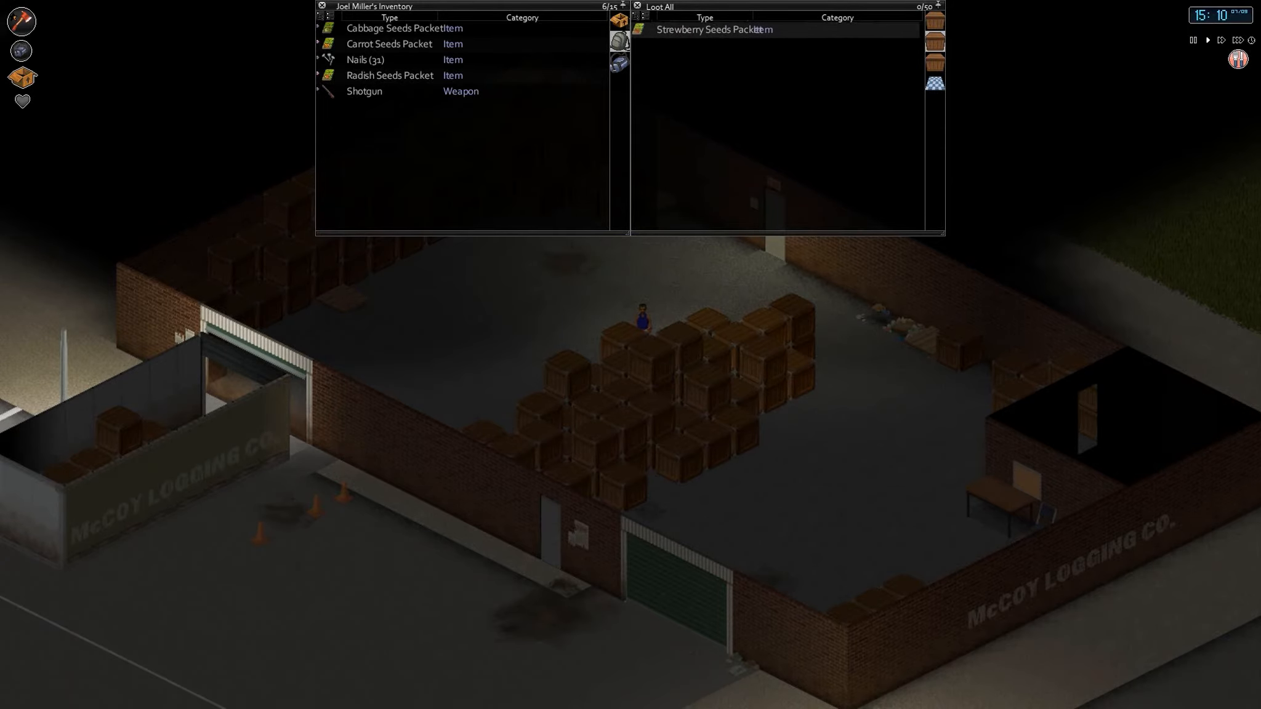
Take the strawberry seeds packet and further items from the McCoy warehouse crate
{"action": "double_click", "coordinate": [713, 30]}
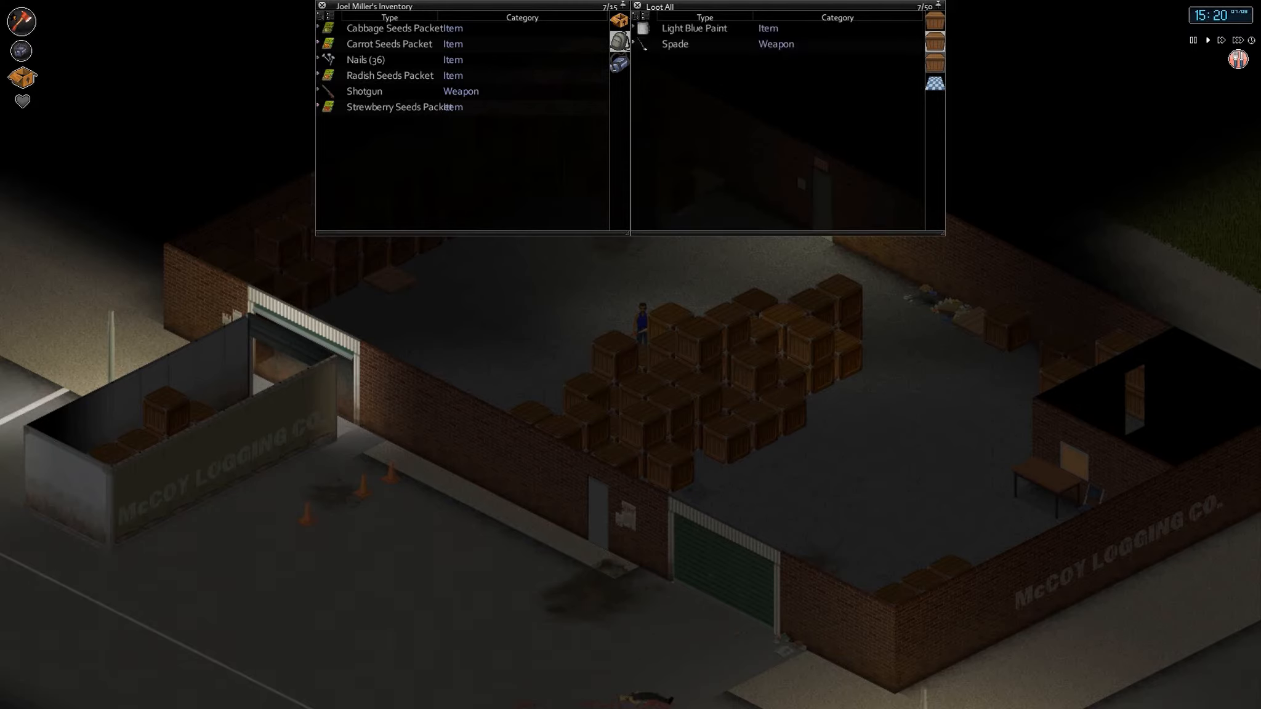
{"action": "left_click", "coordinate": [658, 6]}
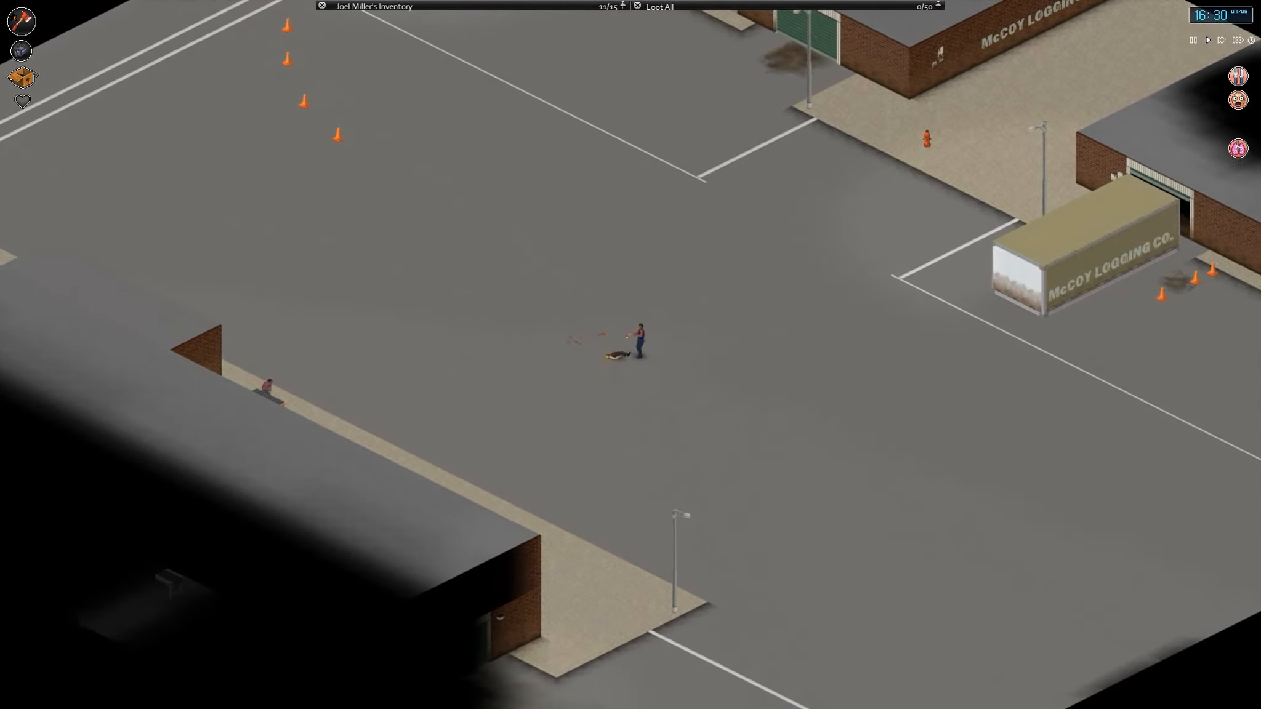
Attack the zombie in the parking lot until it falls
{"action": "left_click", "coordinate": [658, 8]}
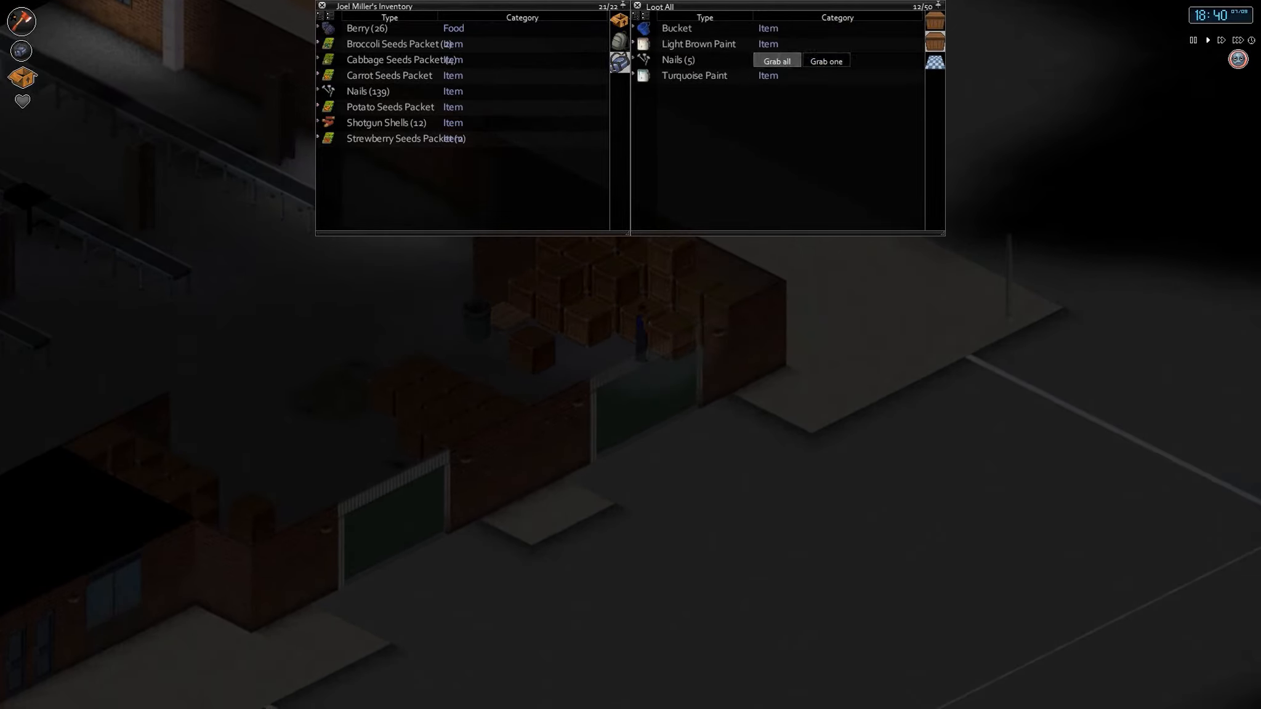
Store the berries and part of the nails in the crate, then search the crate holding an axe
{"action": "left_click", "coordinate": [825, 60]}
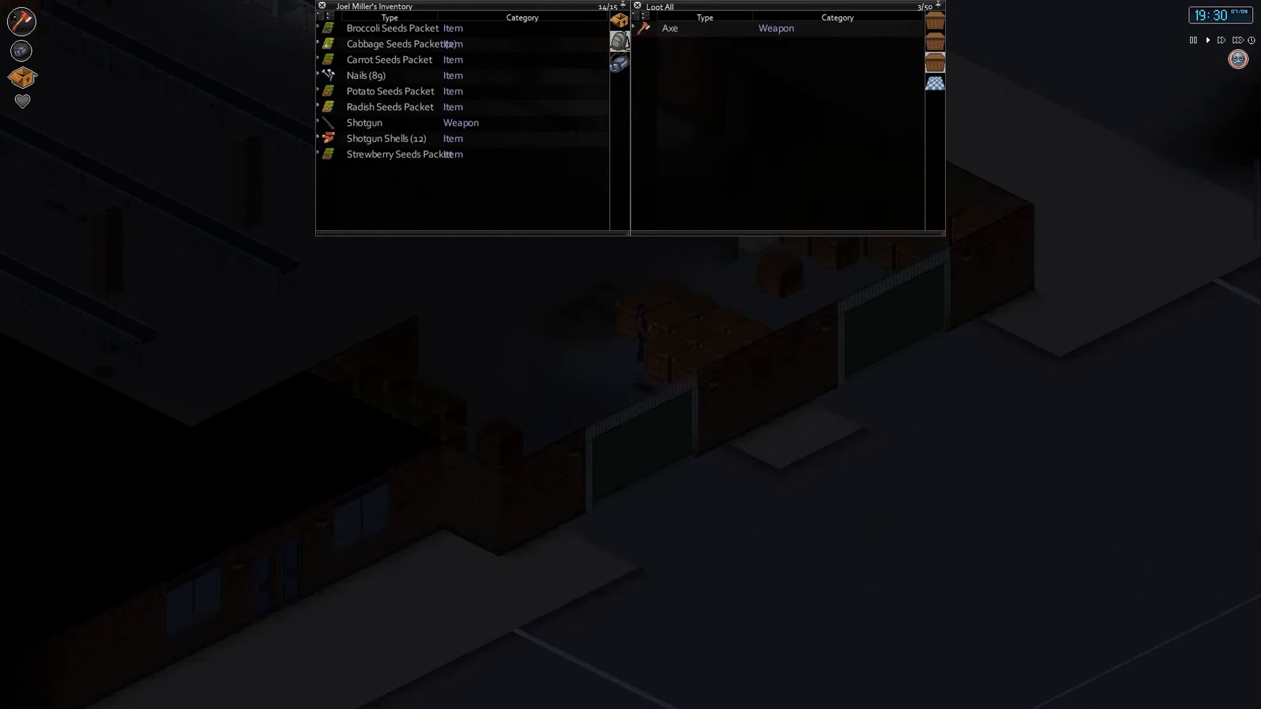
{"action": "left_click", "coordinate": [670, 29]}
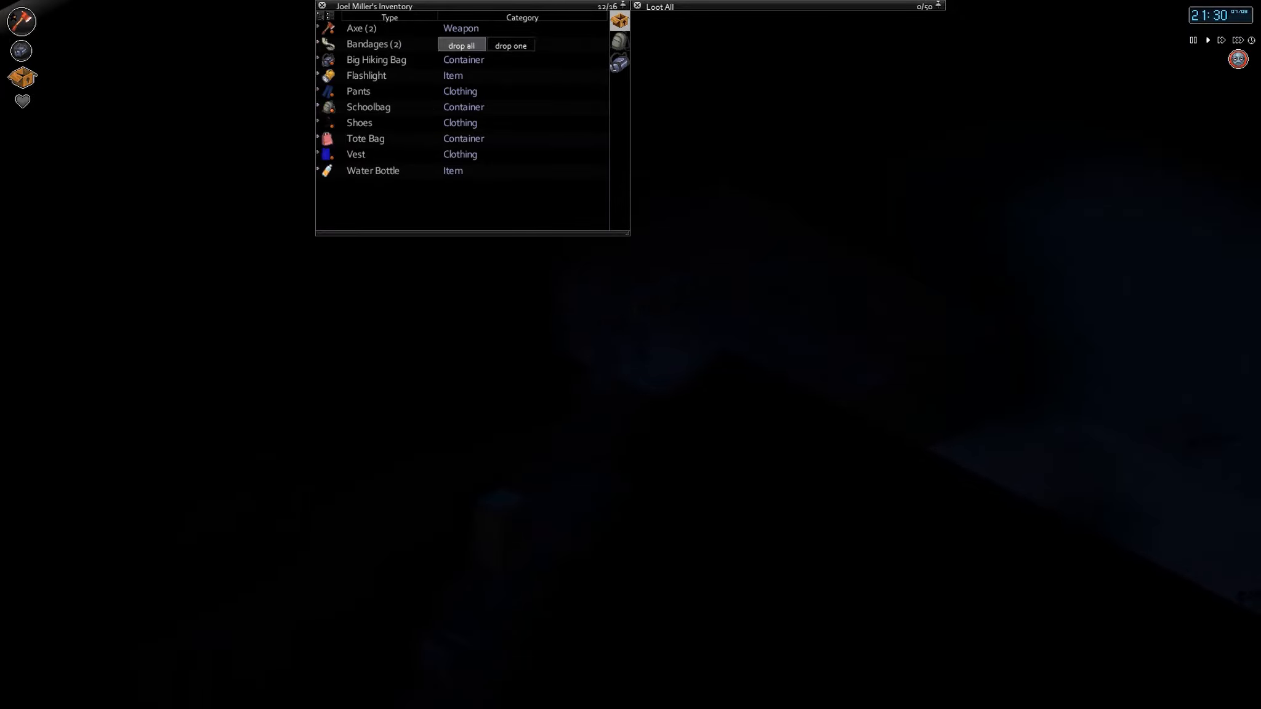
Equip the Flashlight as primary in place of the axe and review its Unequip and Remove Battery options
{"action": "right_click", "coordinate": [365, 75]}
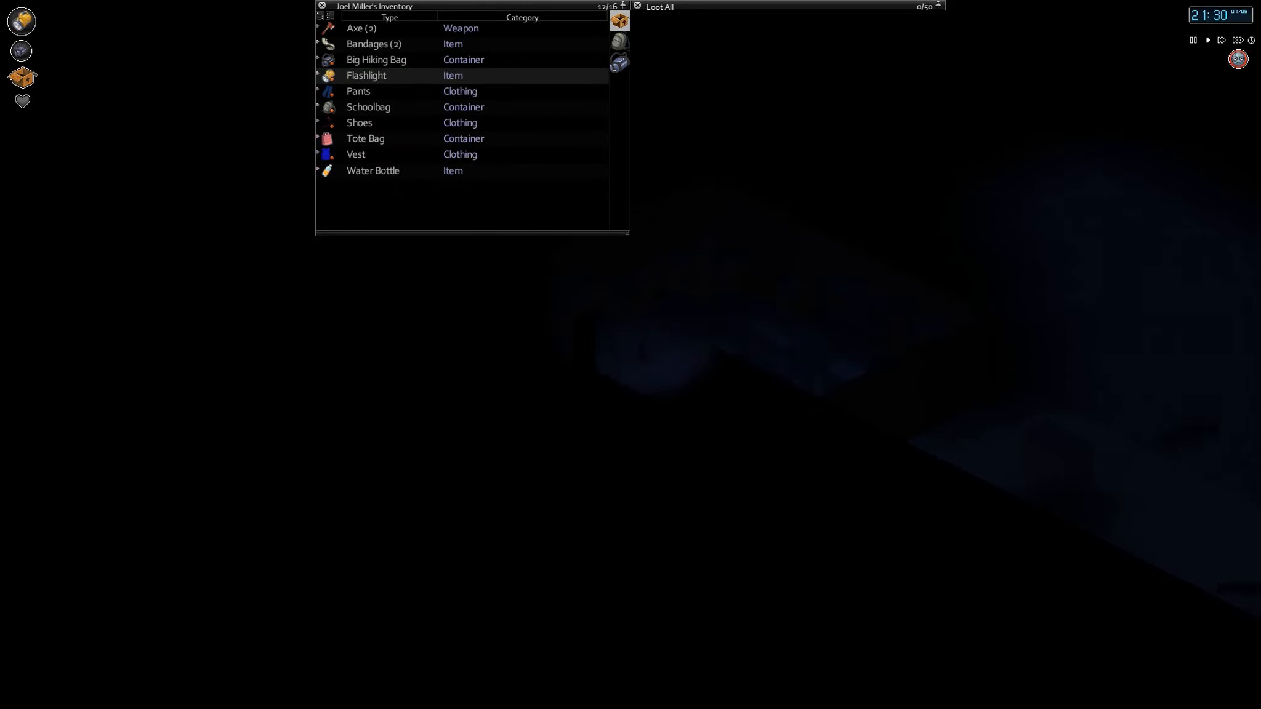
{"action": "right_click", "coordinate": [365, 76]}
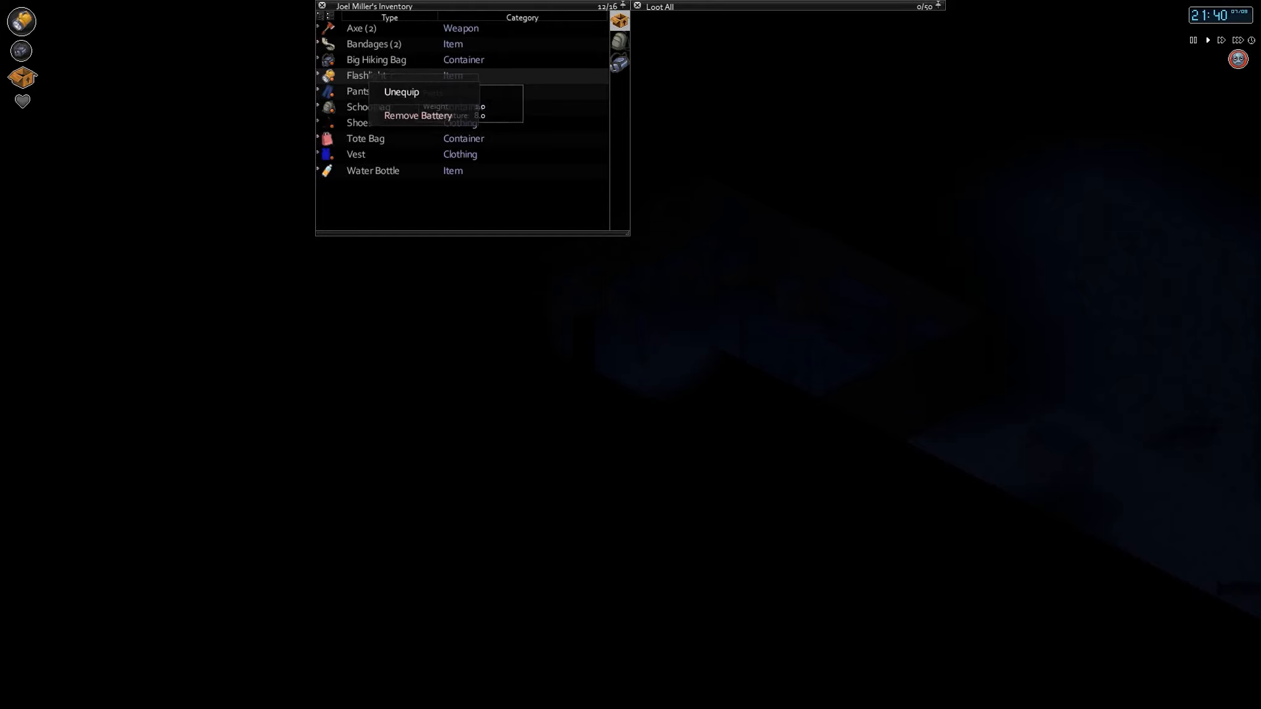